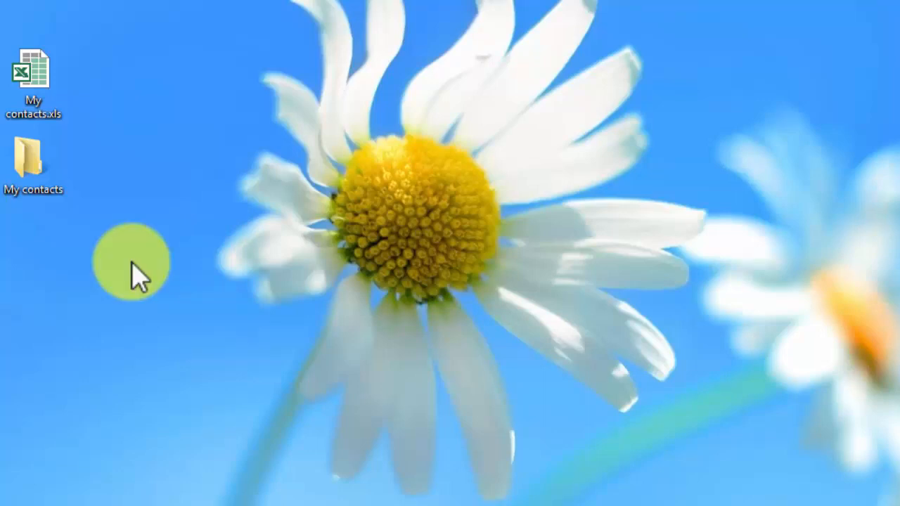
Step: Open My contacts.xls from the desktop and select the BusinessPhone column
{"action": "left_click", "coordinate": [34, 74]}
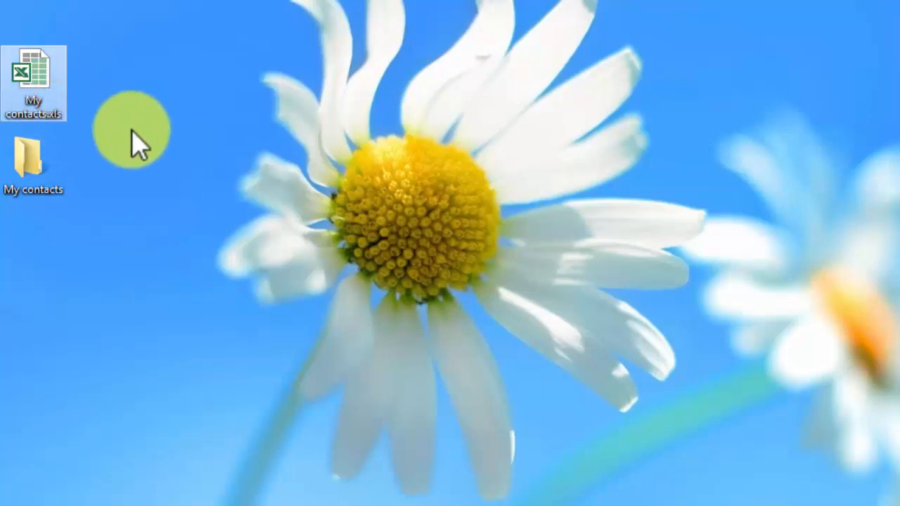
{"action": "mouse_move", "coordinate": [33, 78]}
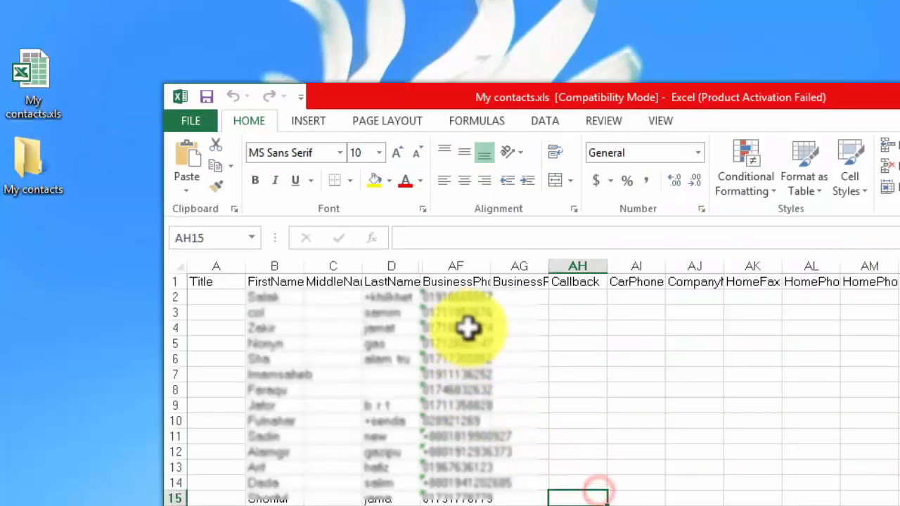
{"action": "left_click", "coordinate": [391, 281]}
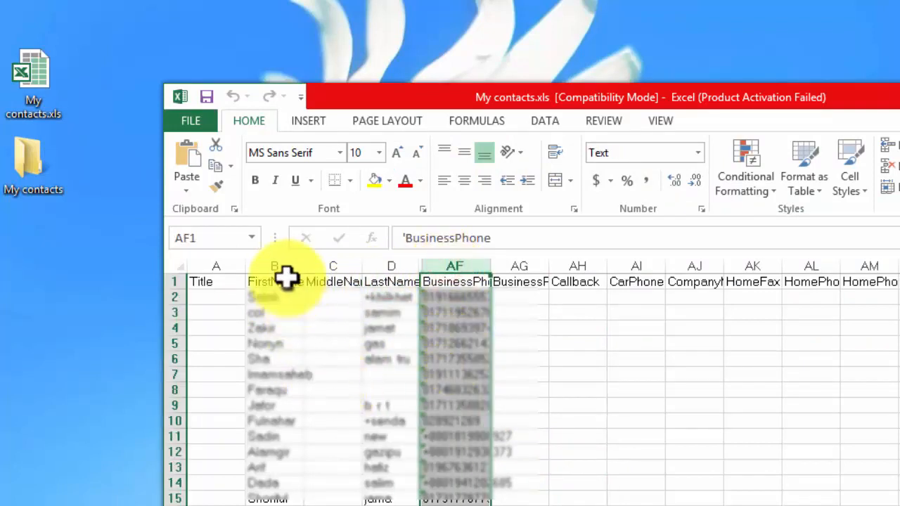
{"action": "mouse_move", "coordinate": [324, 472]}
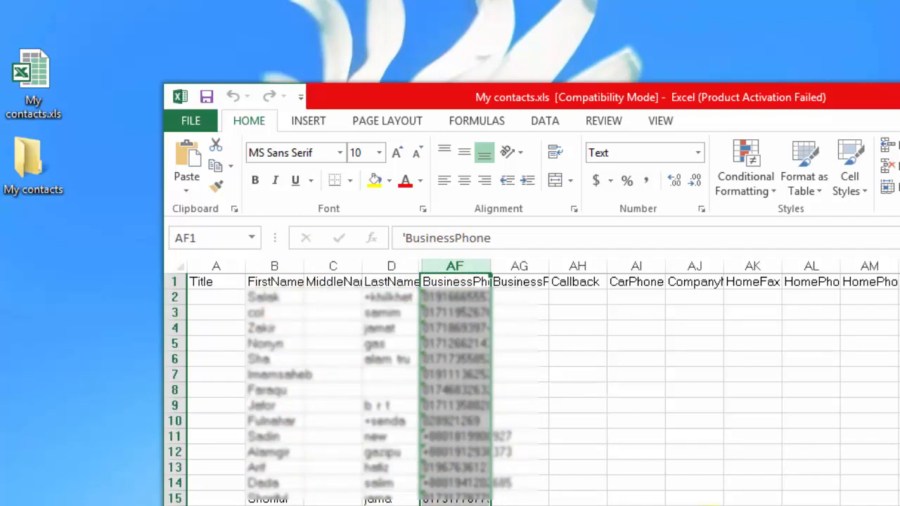
Step: Save the sheet as My contacts.csv in CSV (Comma delimited) format, keep the format, and close Excel
{"action": "left_click", "coordinate": [192, 120]}
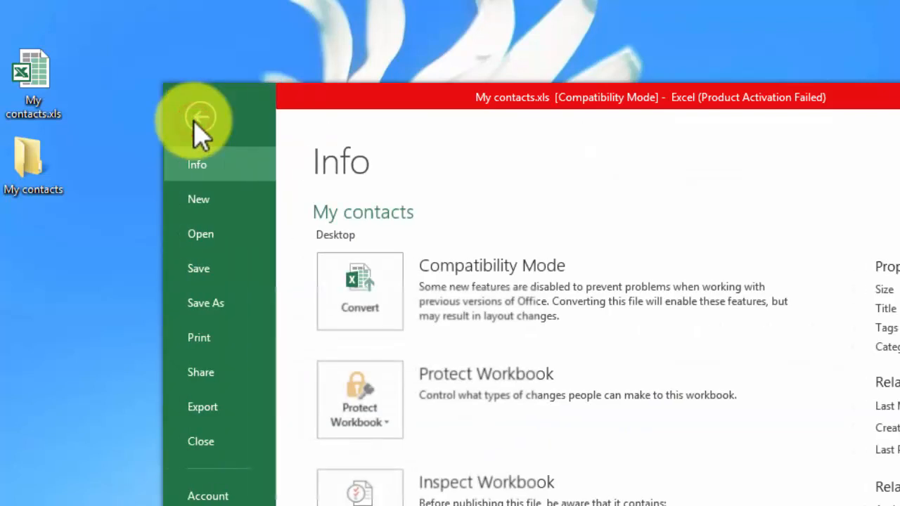
{"action": "left_click", "coordinate": [205, 302]}
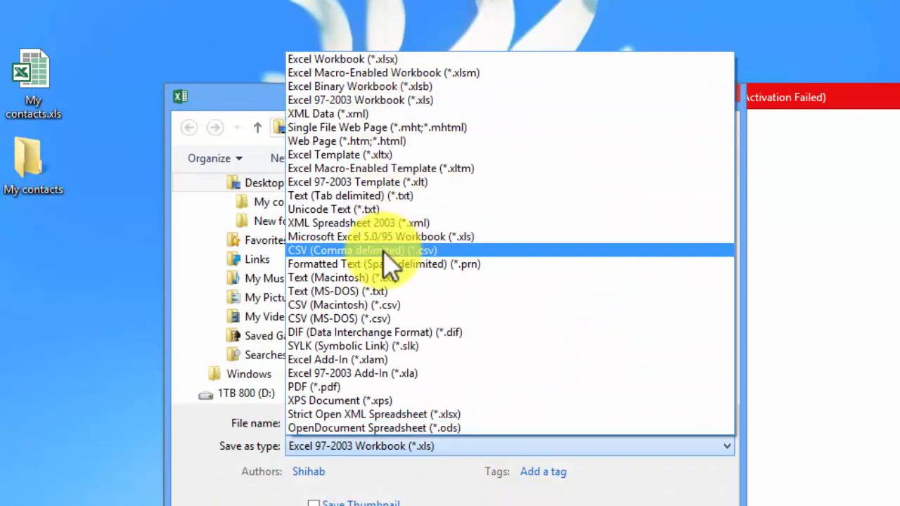
{"action": "left_click", "coordinate": [363, 250]}
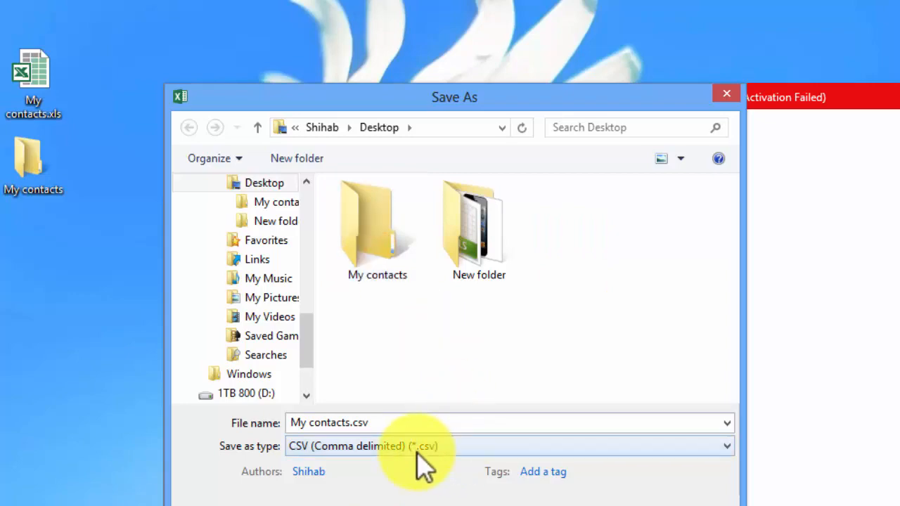
{"action": "left_click", "coordinate": [422, 467]}
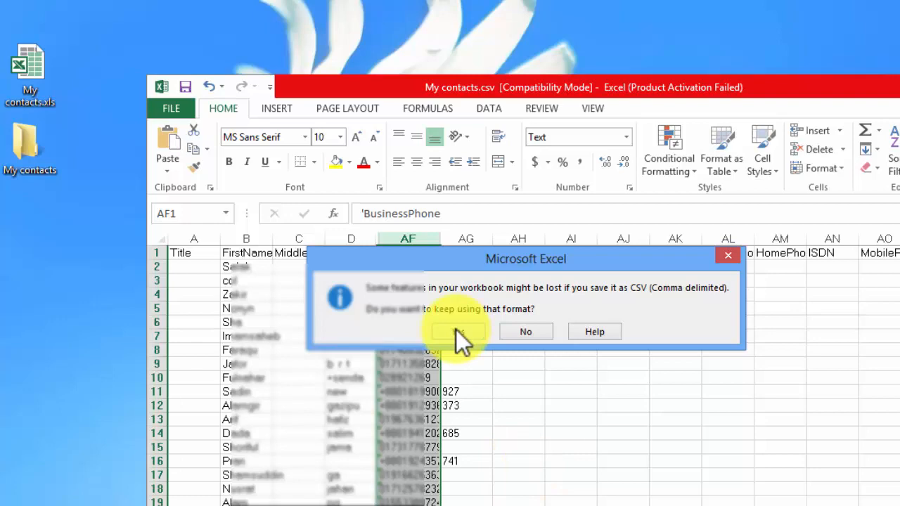
{"action": "left_click", "coordinate": [458, 332]}
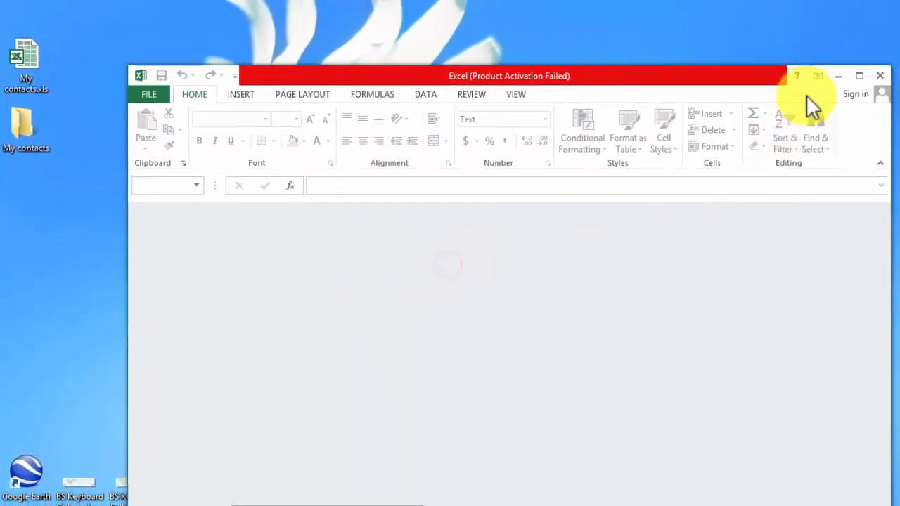
{"action": "left_click", "coordinate": [880, 76]}
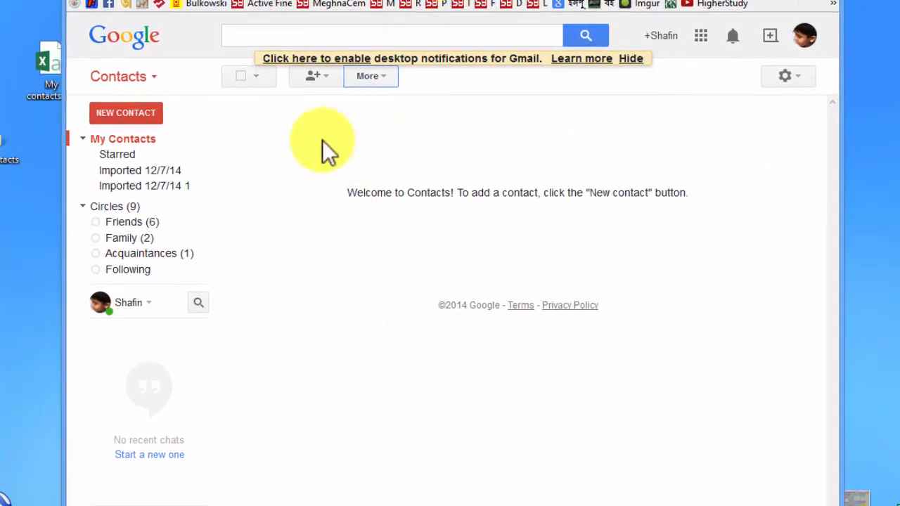
{"action": "mouse_move", "coordinate": [410, 102]}
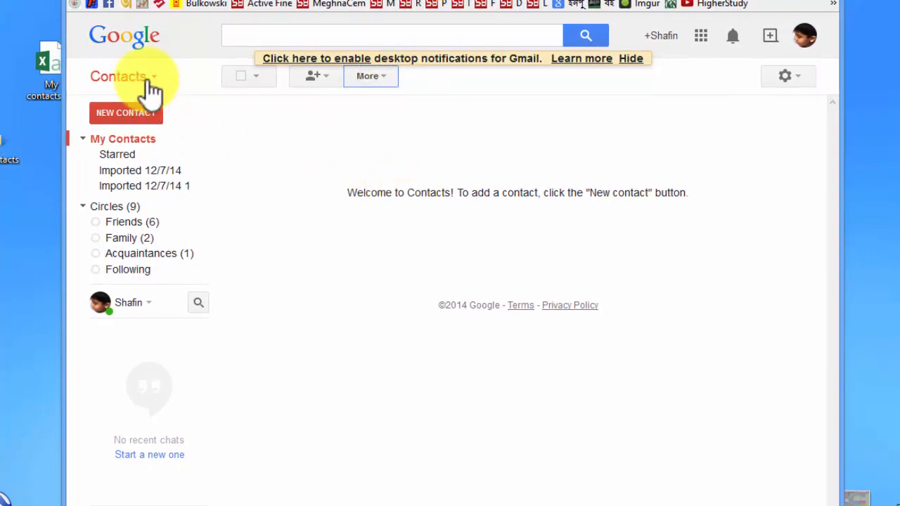
{"action": "mouse_move", "coordinate": [338, 84]}
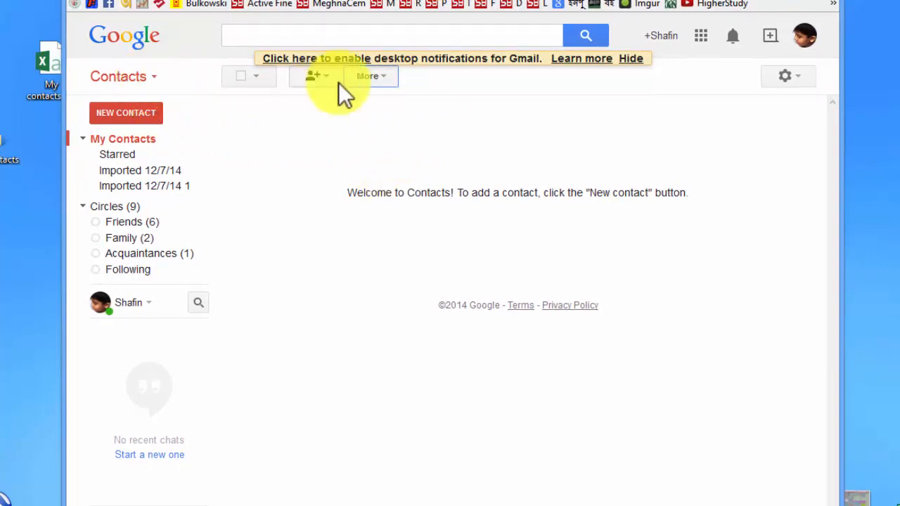
Step: Import My contacts.csv from the desktop into Google Contacts via More > Import
{"action": "left_click", "coordinate": [371, 76]}
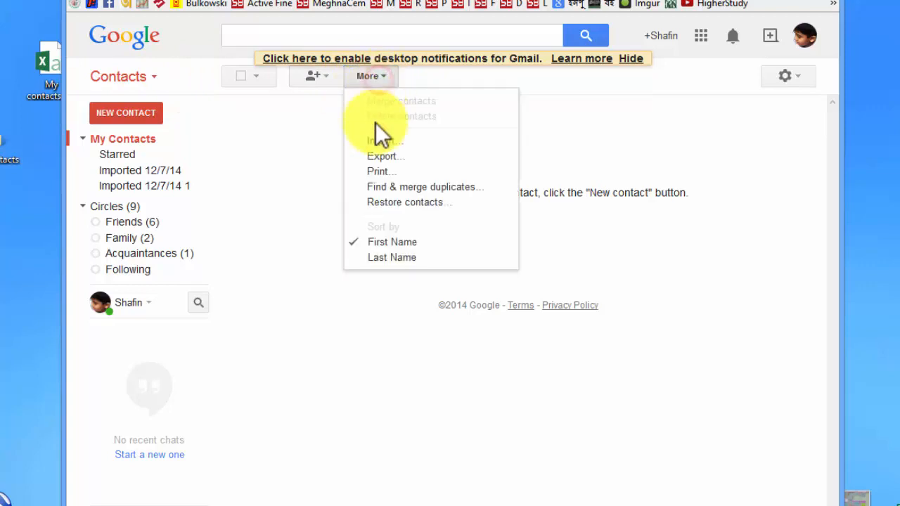
{"action": "left_click", "coordinate": [384, 141]}
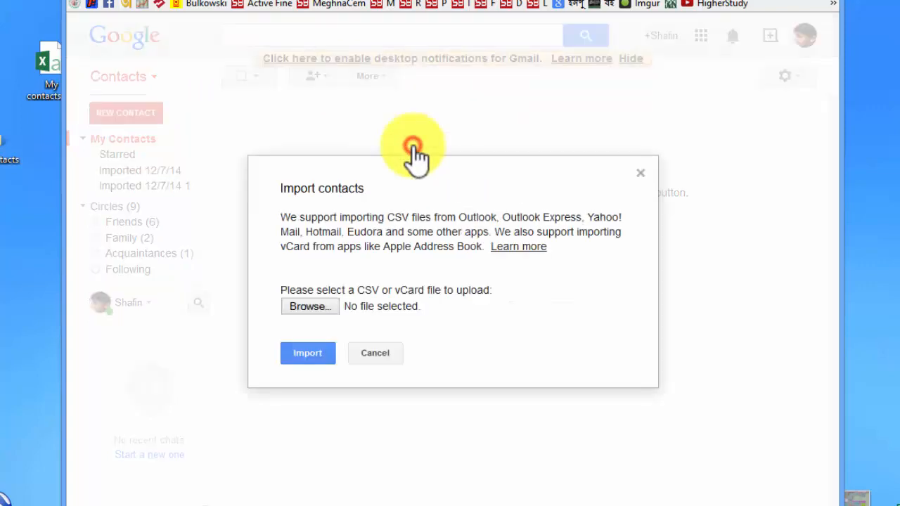
{"action": "mouse_move", "coordinate": [310, 306]}
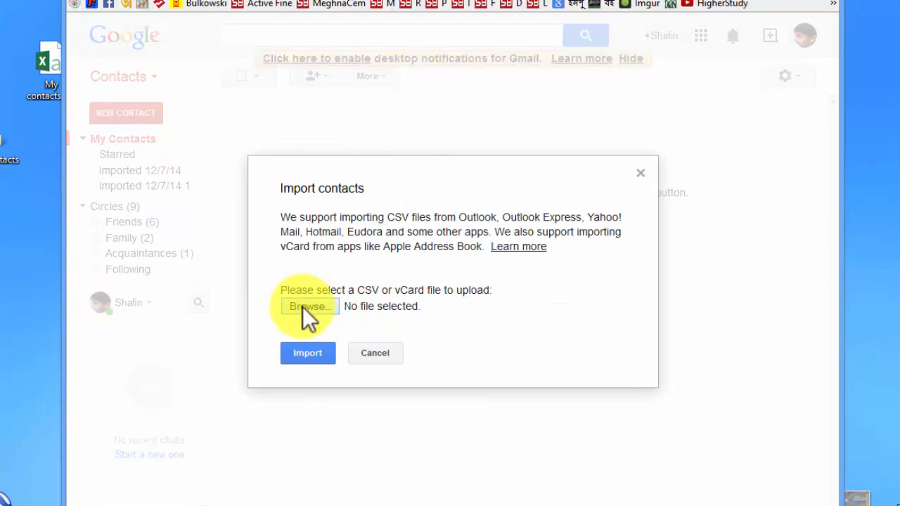
{"action": "left_click", "coordinate": [308, 306]}
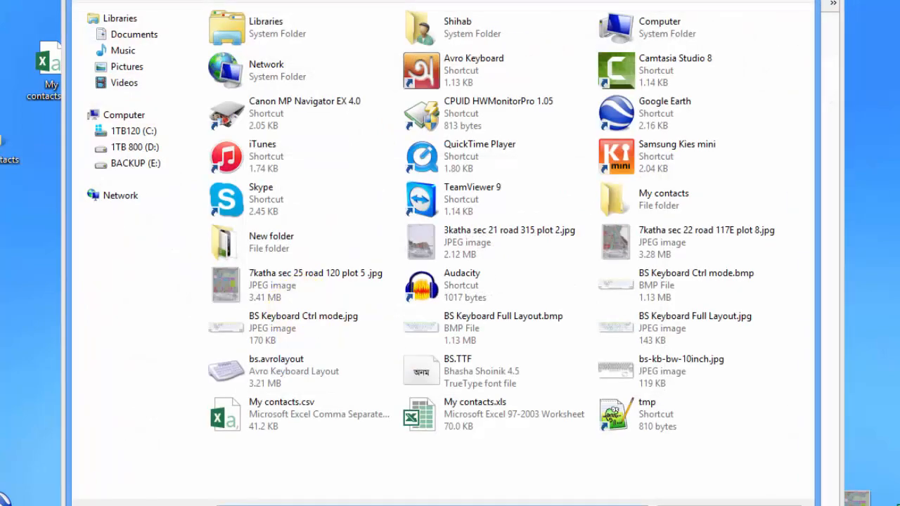
{"action": "left_click", "coordinate": [281, 414]}
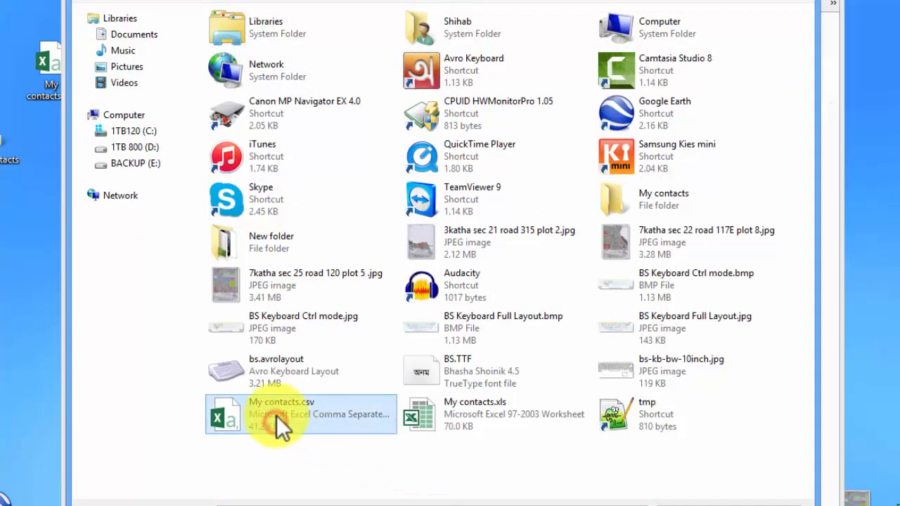
{"action": "left_click", "coordinate": [281, 415]}
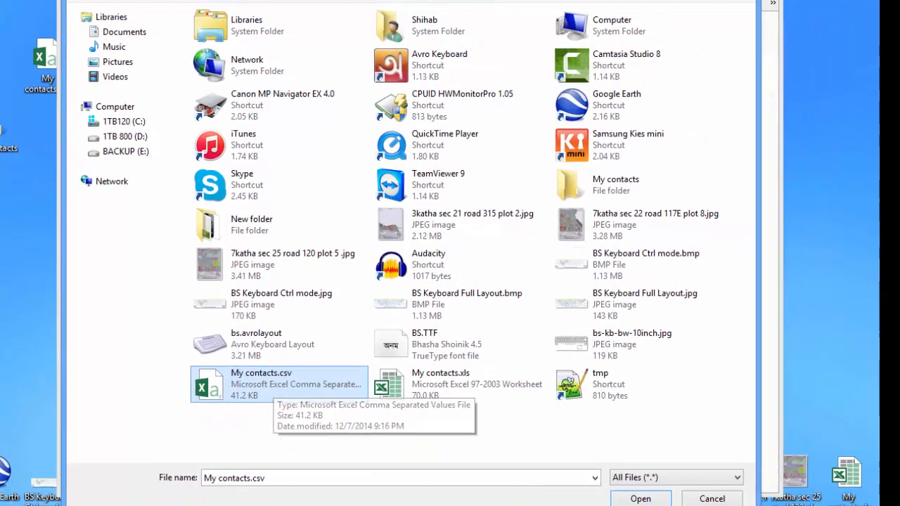
{"action": "left_click", "coordinate": [640, 498]}
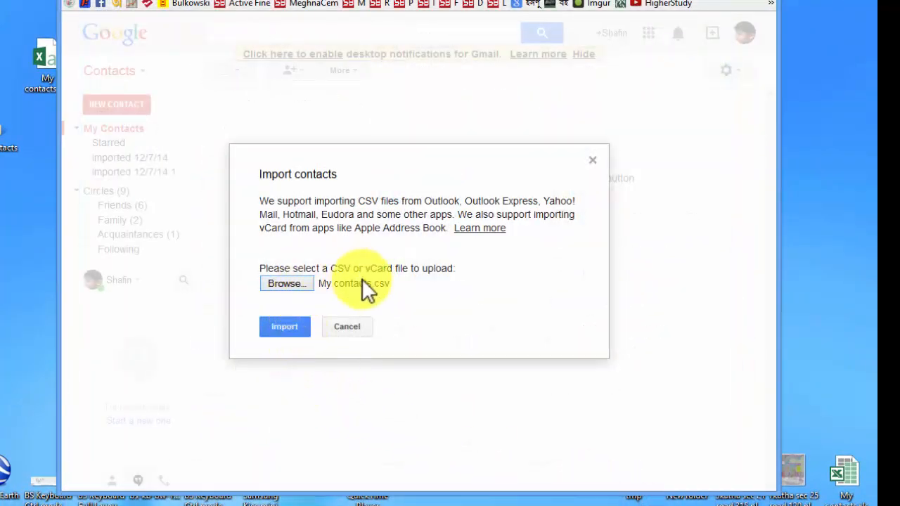
{"action": "left_click", "coordinate": [346, 326]}
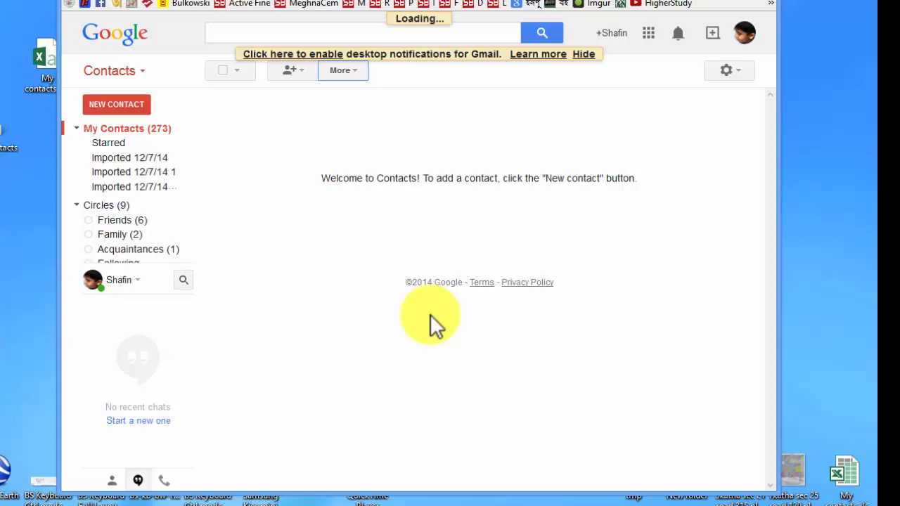
Step: Select all imported contacts and start an export from More > Export
{"action": "left_click", "coordinate": [133, 185]}
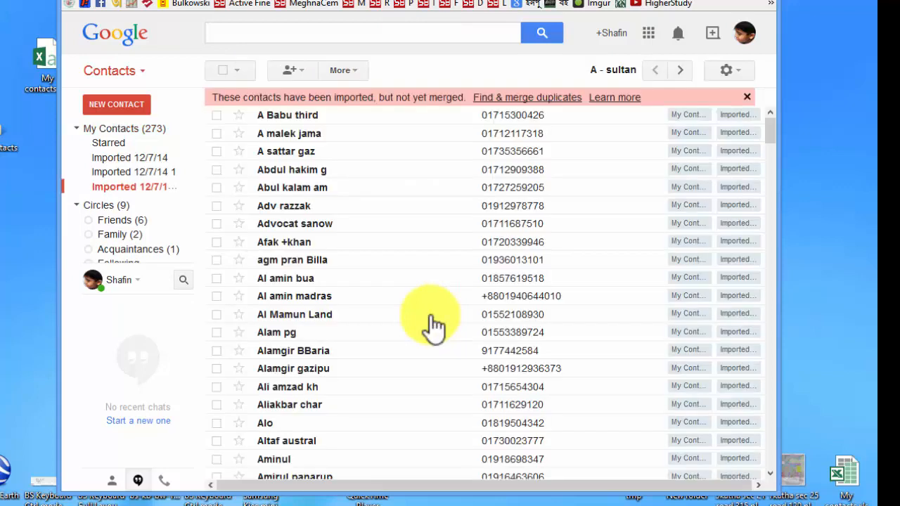
{"action": "mouse_move", "coordinate": [397, 330]}
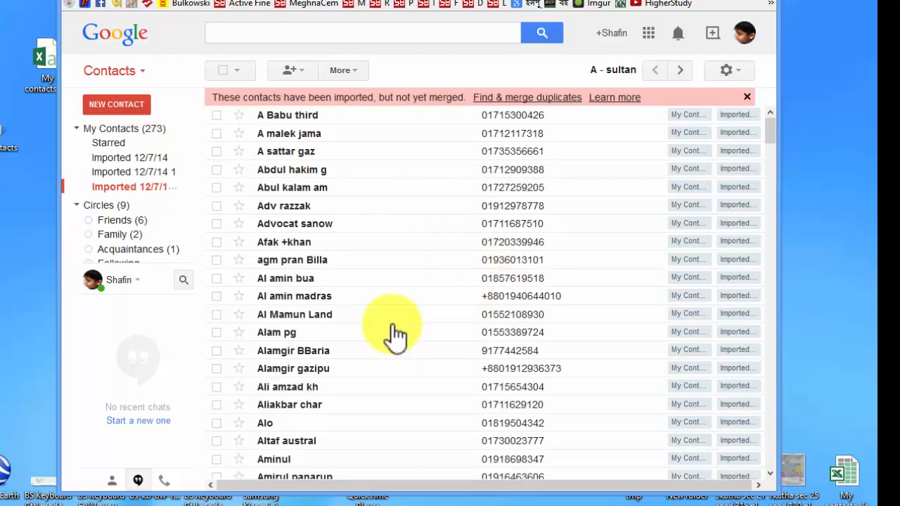
{"action": "left_click", "coordinate": [222, 70]}
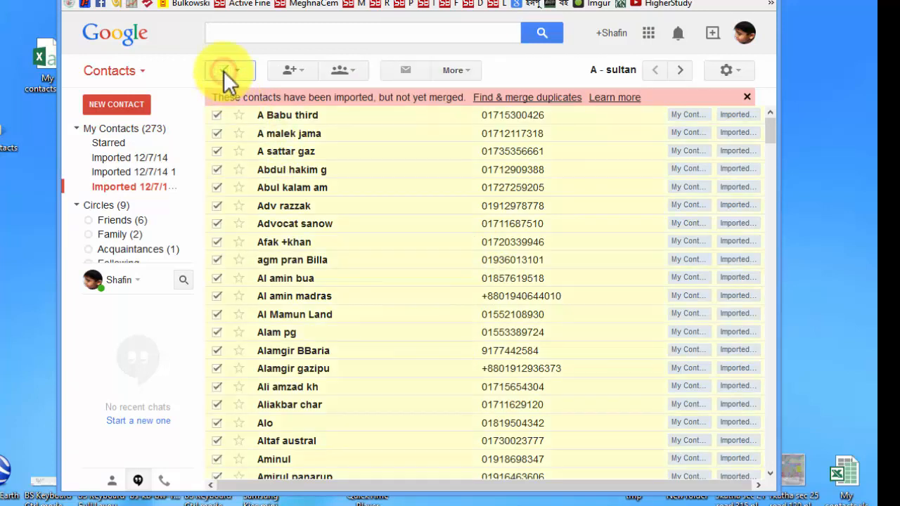
{"action": "left_click", "coordinate": [225, 70]}
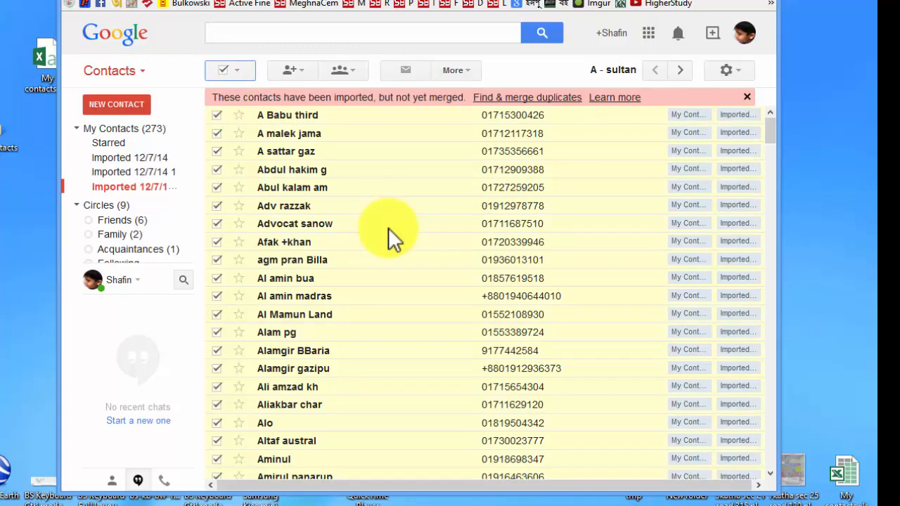
{"action": "mouse_move", "coordinate": [225, 84]}
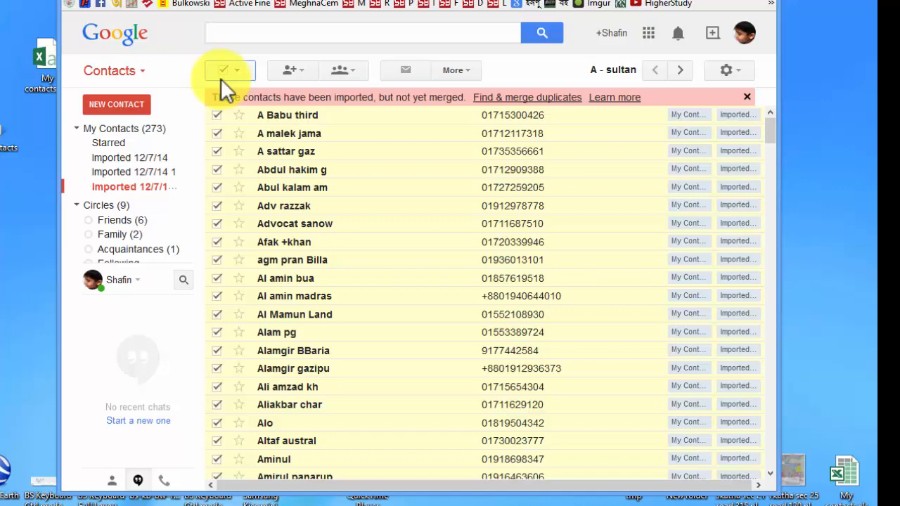
{"action": "left_click", "coordinate": [456, 70]}
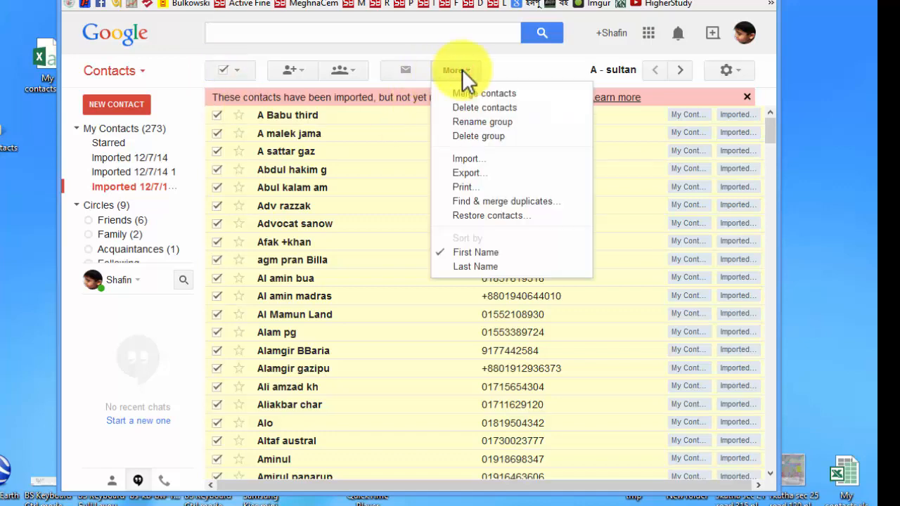
{"action": "left_click", "coordinate": [468, 172]}
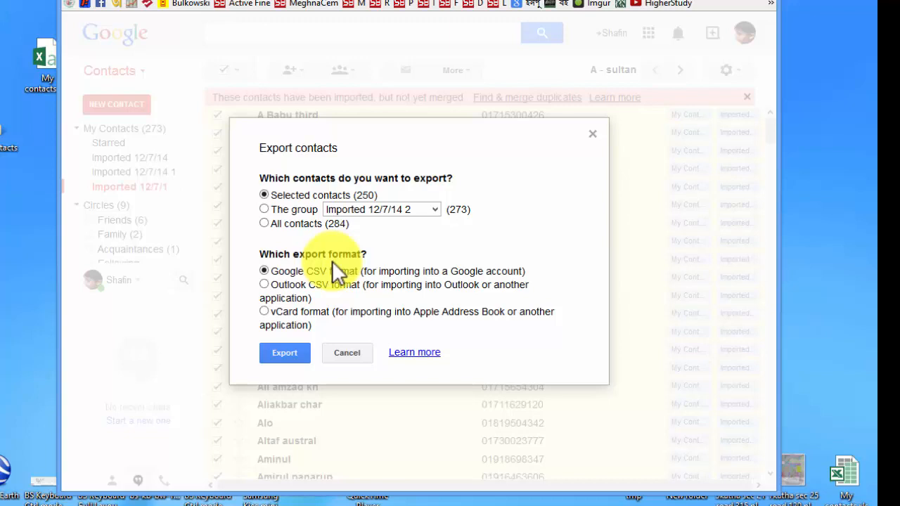
{"action": "mouse_move", "coordinate": [330, 288]}
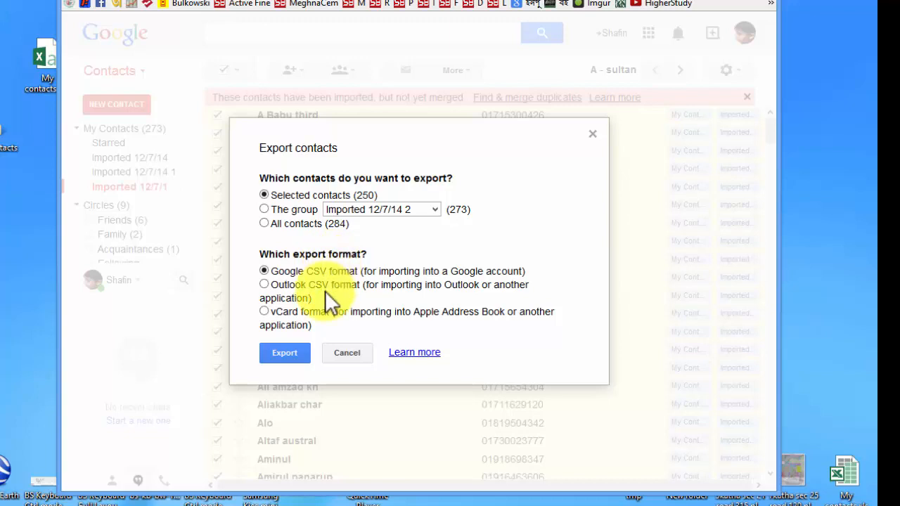
Step: Export the 250 contacts in vCard format and save contacts.vcf to the computer
{"action": "left_click", "coordinate": [265, 313]}
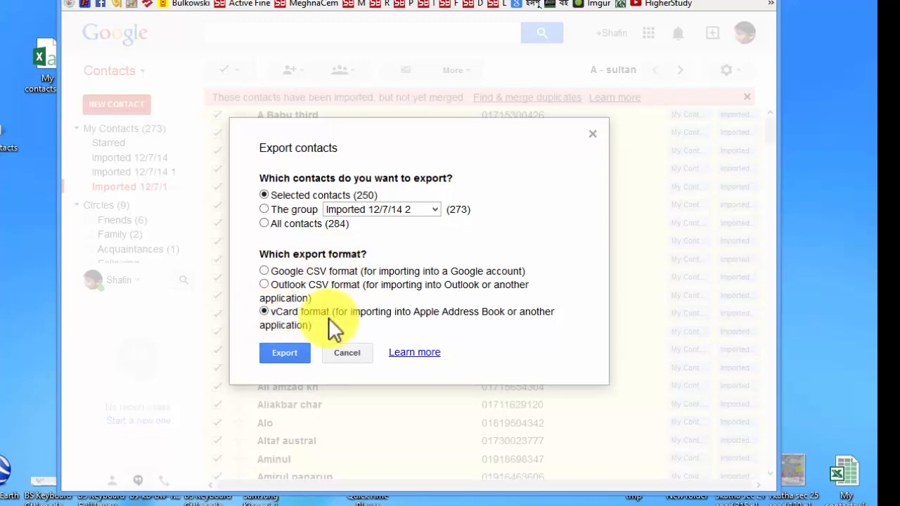
{"action": "mouse_move", "coordinate": [507, 329]}
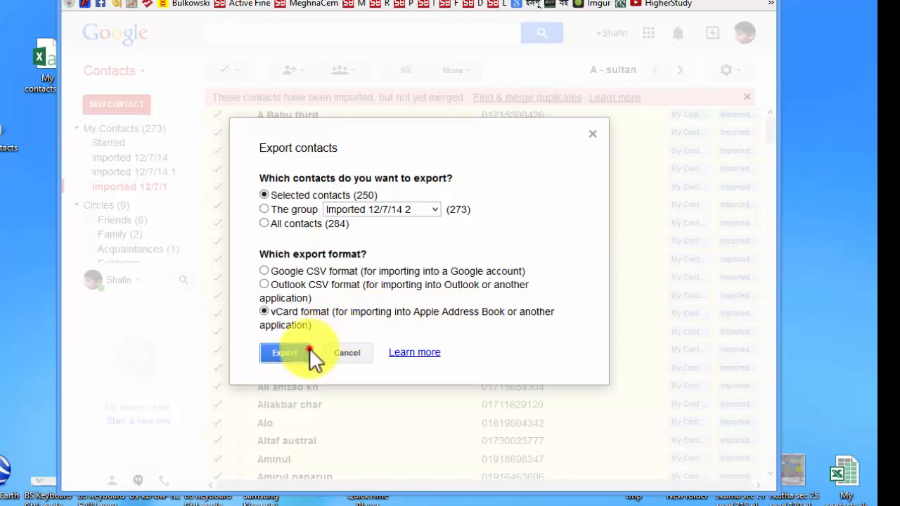
{"action": "left_click", "coordinate": [285, 352]}
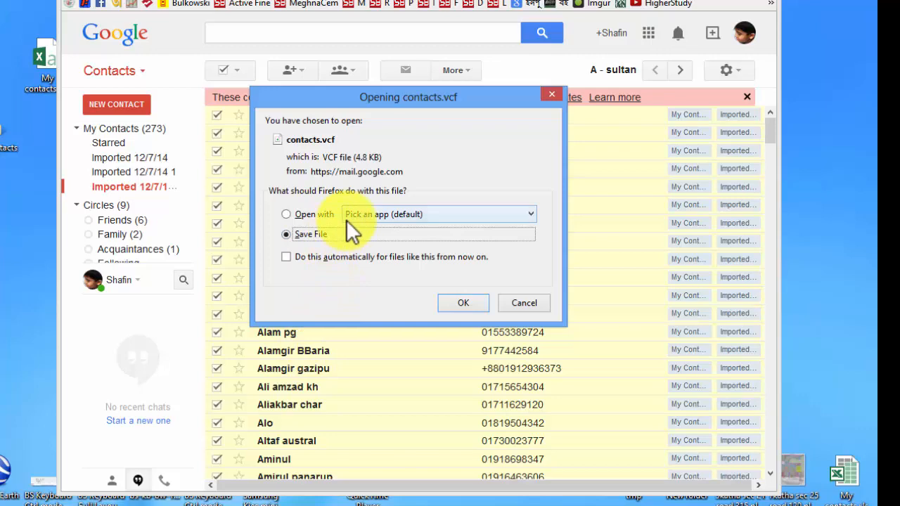
{"action": "left_click", "coordinate": [463, 302]}
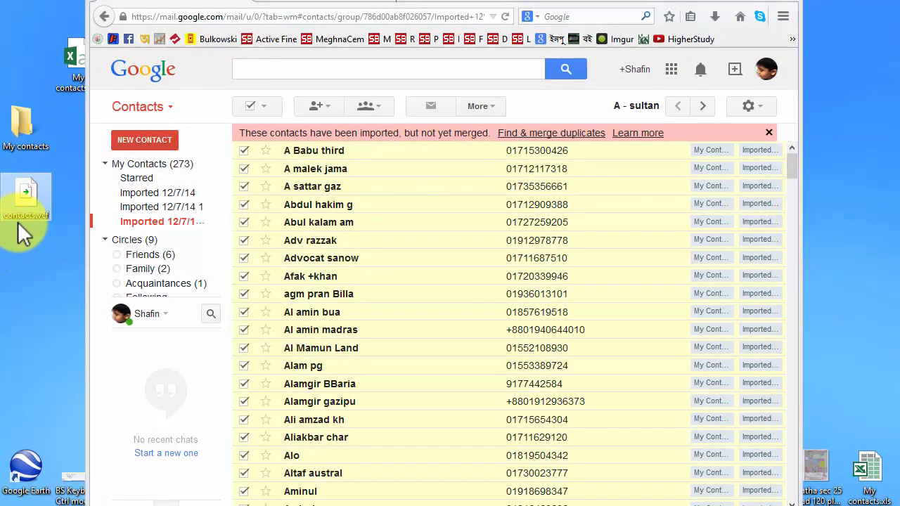
{"action": "mouse_move", "coordinate": [31, 214]}
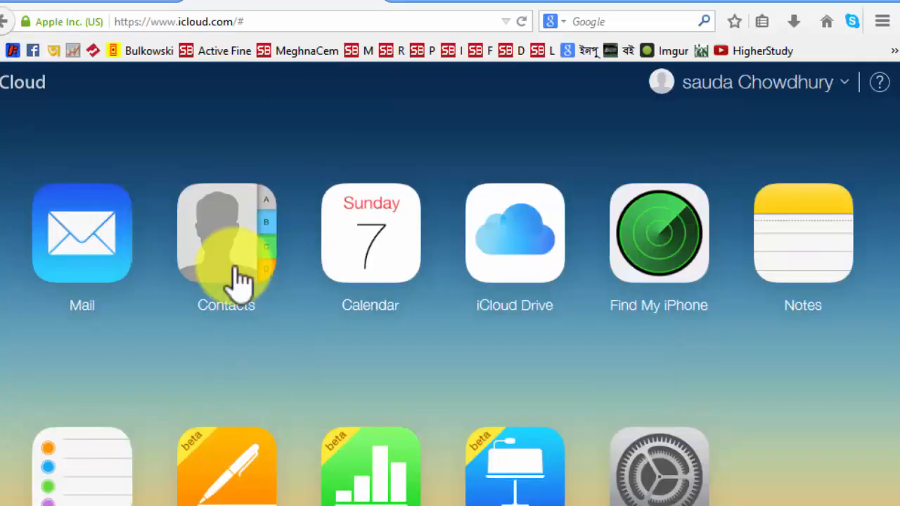
Step: Open the Contacts app from the iCloud home page, which lists no contacts yet
{"action": "left_click", "coordinate": [227, 234]}
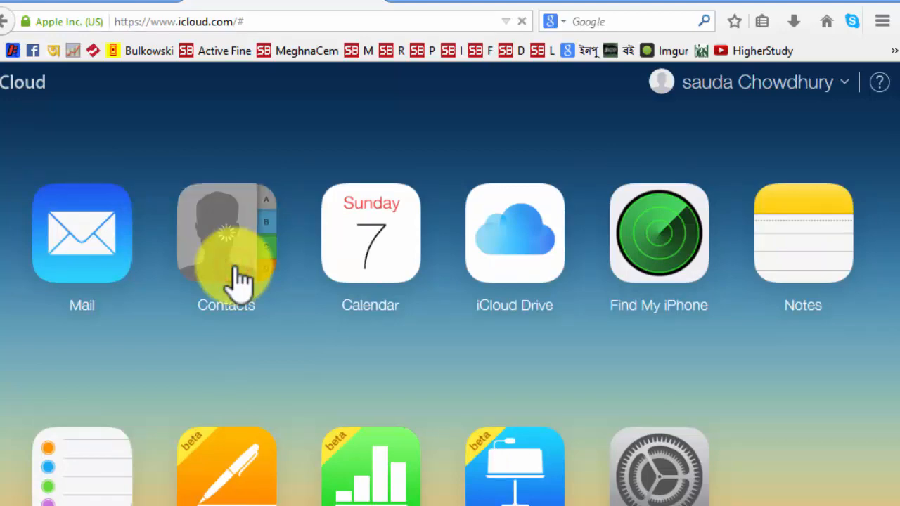
{"action": "left_click", "coordinate": [225, 234]}
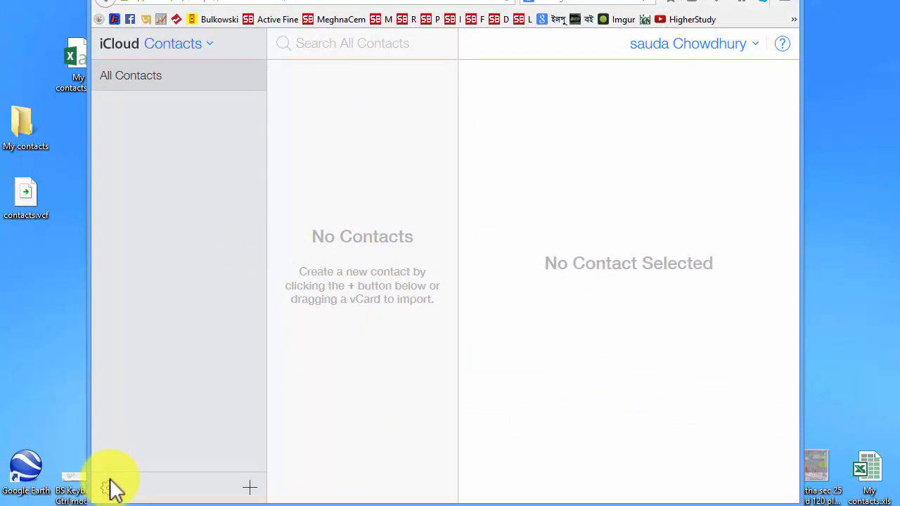
Step: Import contacts.vcf via the gear menu's Import vCard so iCloud lists 250 contacts
{"action": "left_click", "coordinate": [108, 486]}
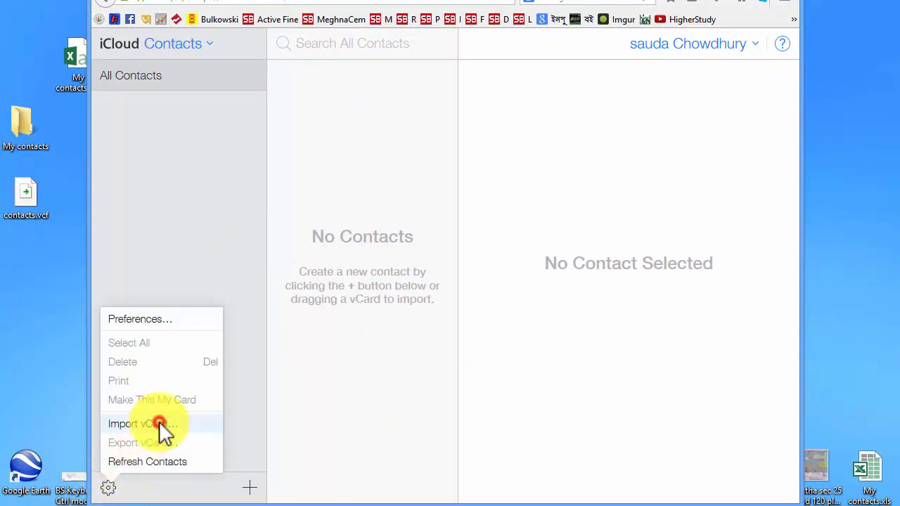
{"action": "left_click", "coordinate": [144, 423]}
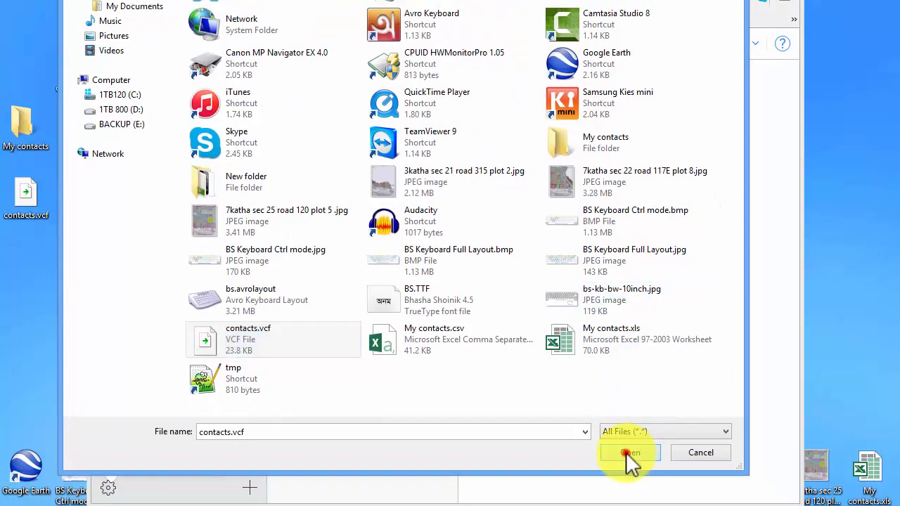
{"action": "left_click", "coordinate": [626, 453]}
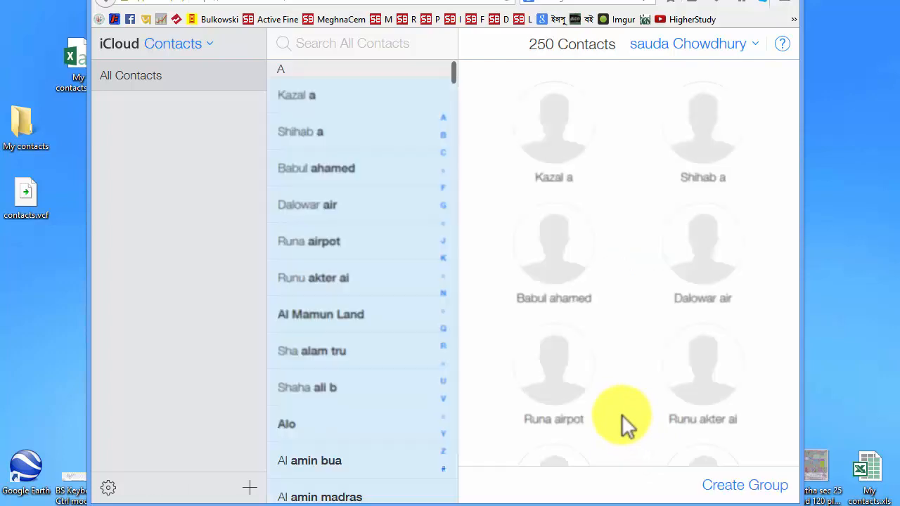
{"action": "mouse_move", "coordinate": [700, 352]}
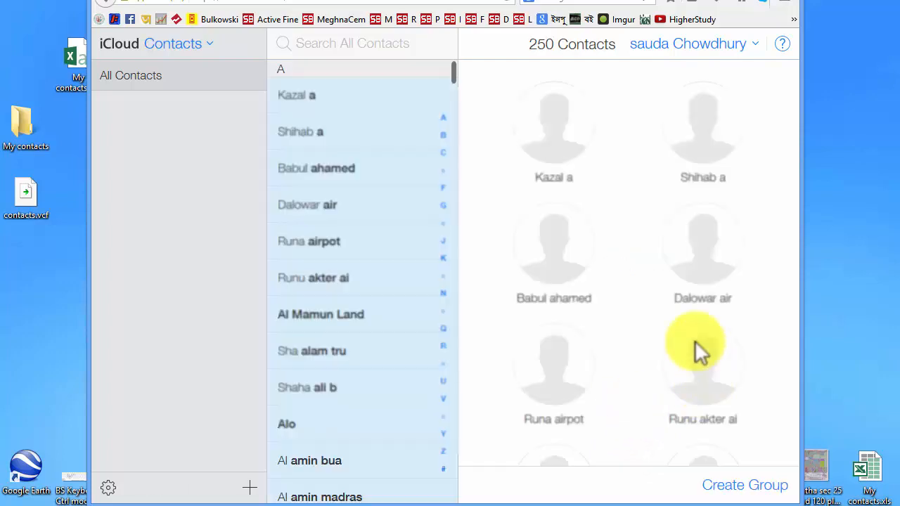
{"action": "scroll", "scroll_direction": "down", "scroll_amount": 3}
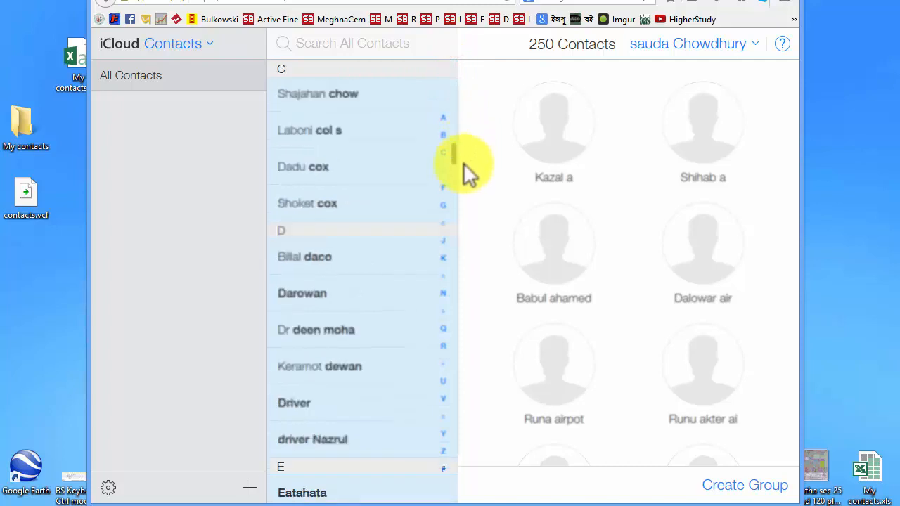